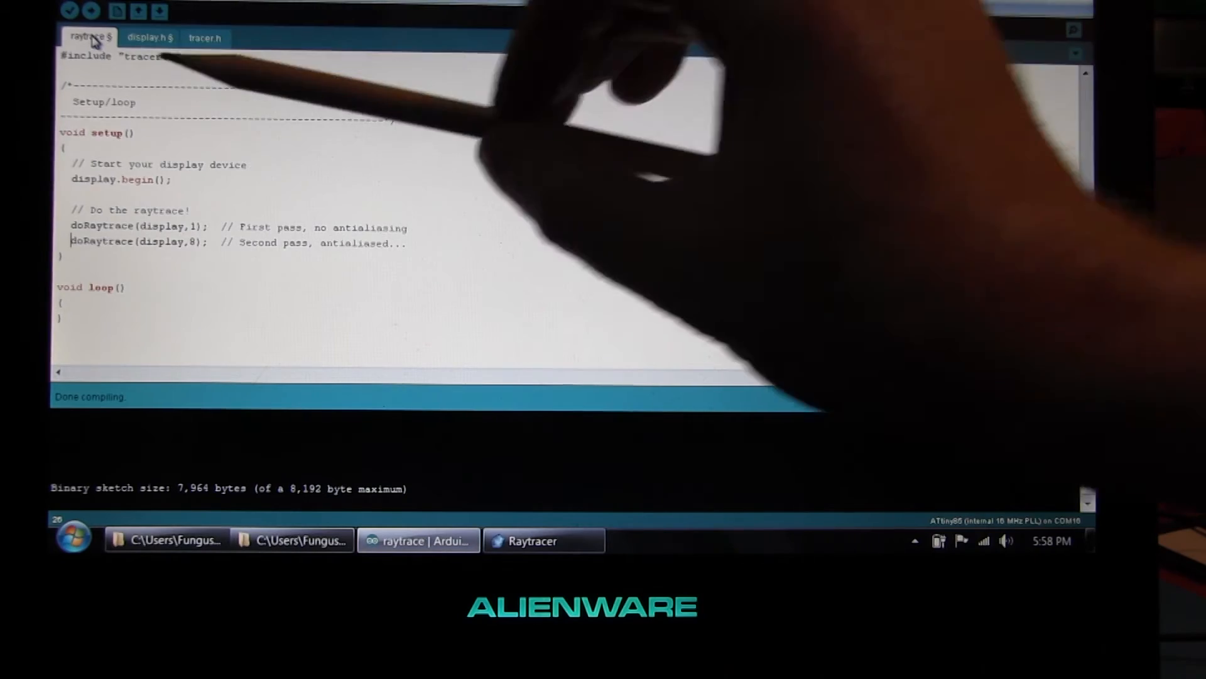
mouse_move(676, 123)
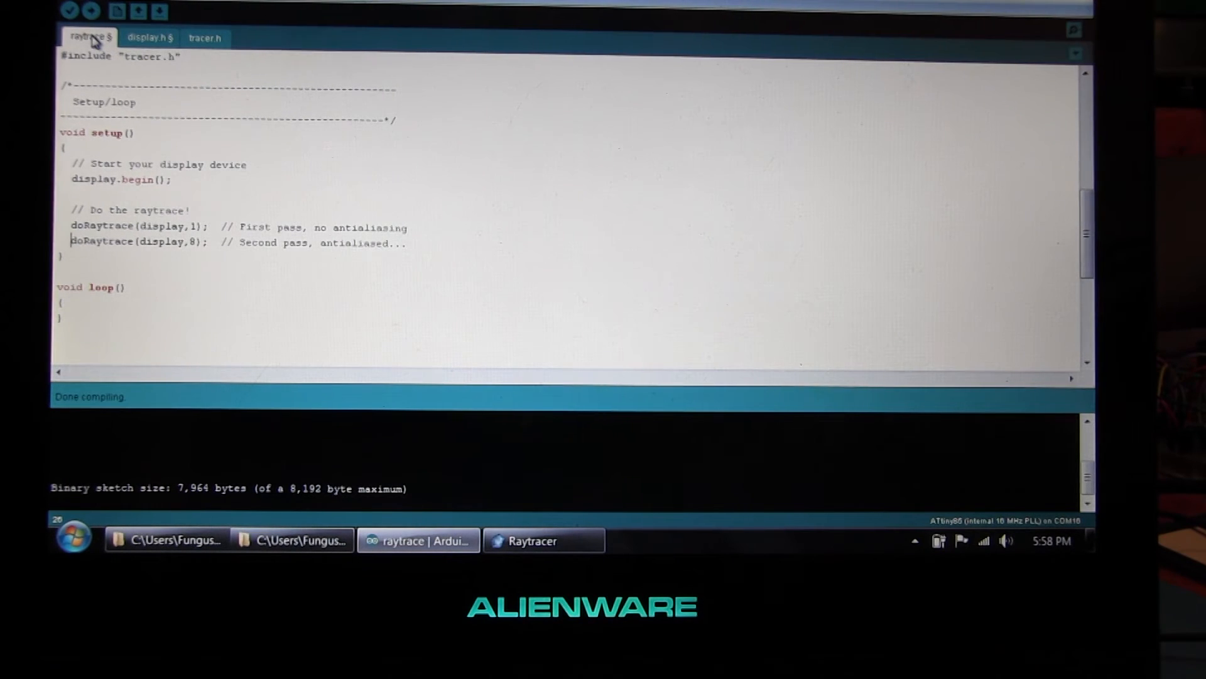
Switch to display.h and scroll to setPixel, which sends color and pixel commands over I2C.
left_click(149, 38)
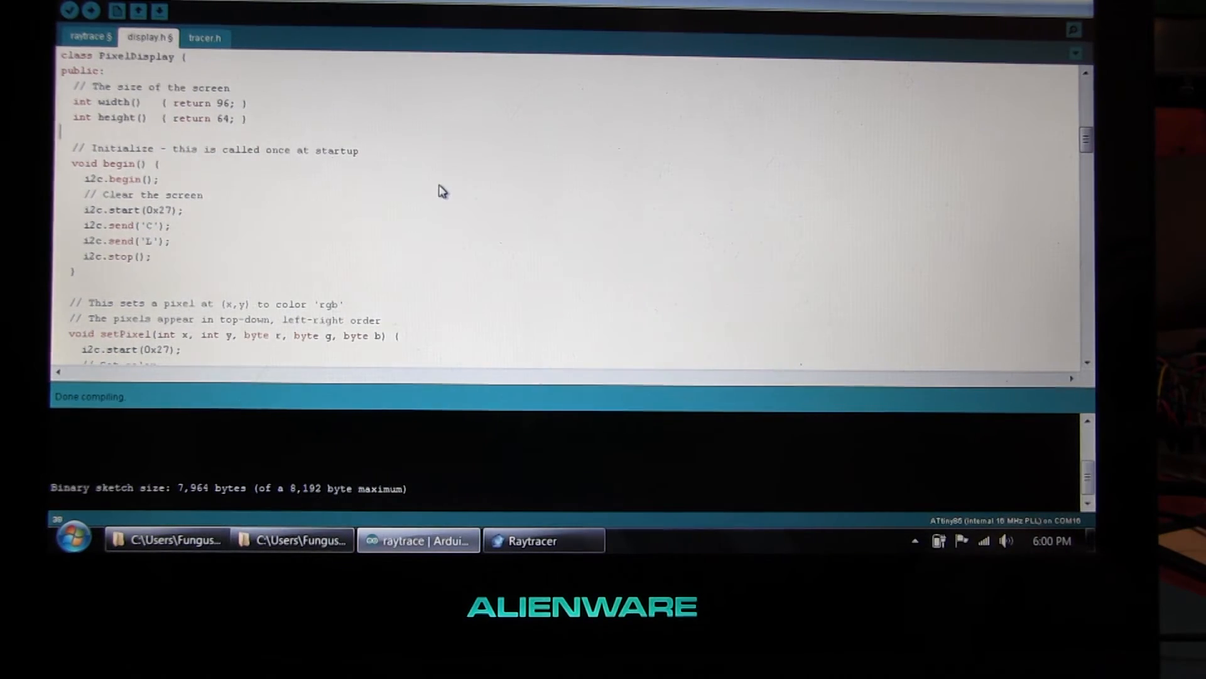
scroll("down", 3)
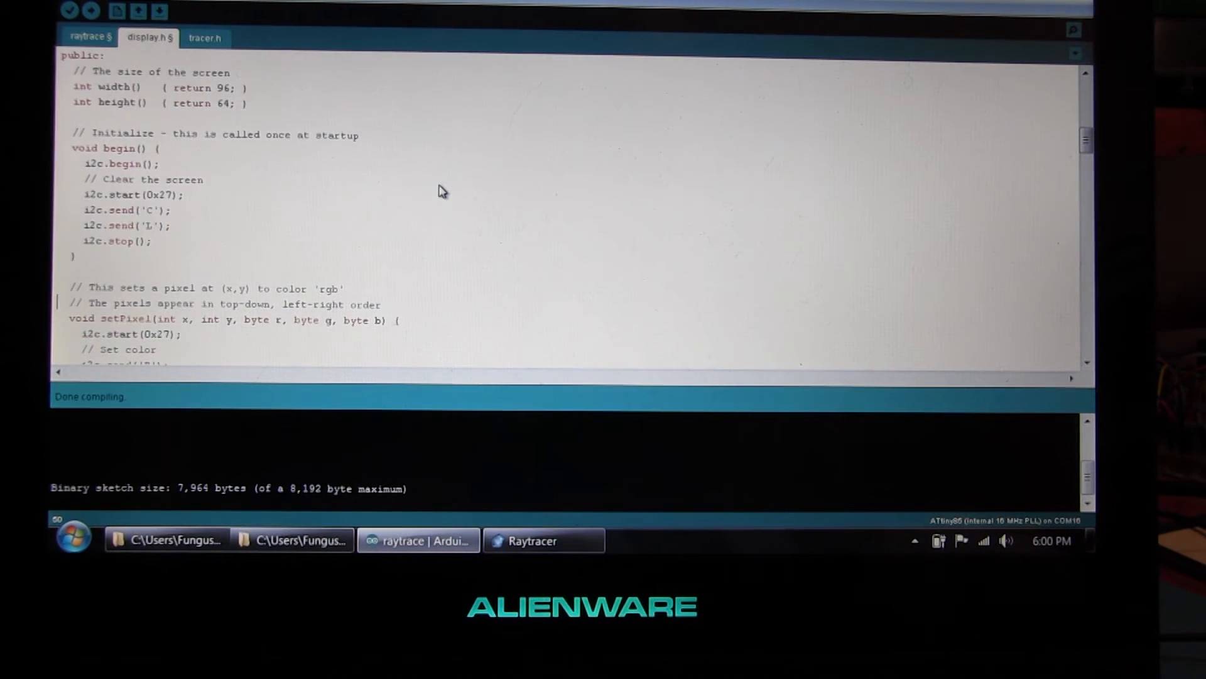
scroll("down", 3)
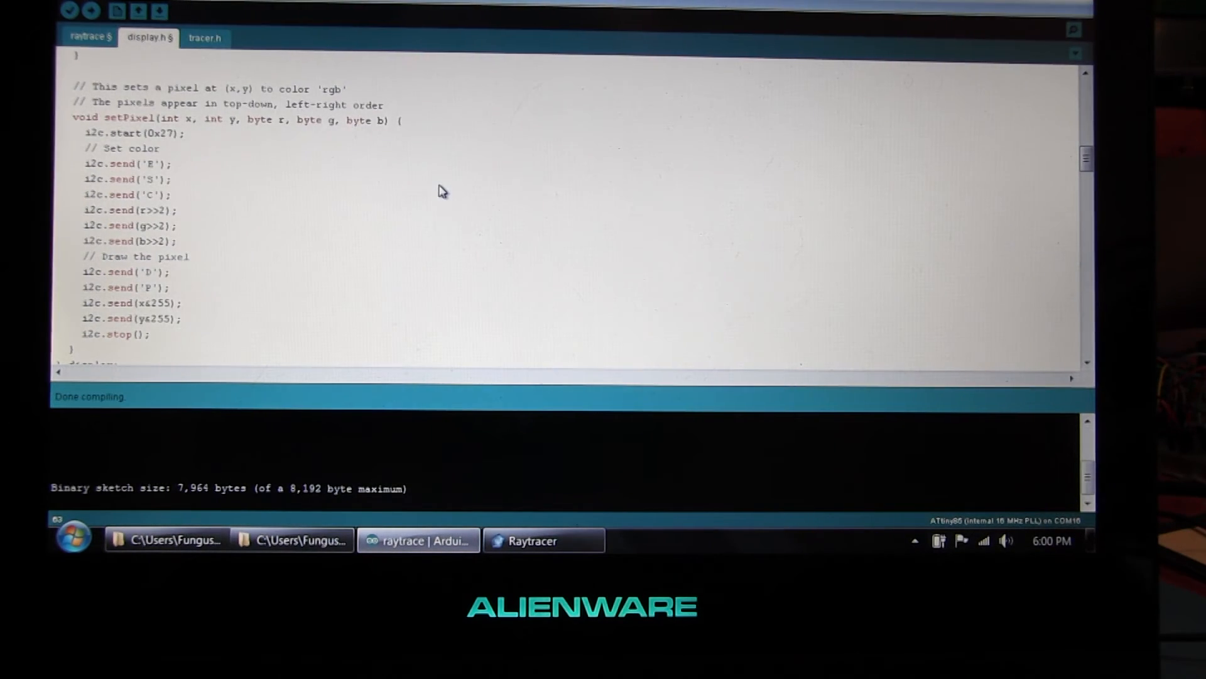
Switch to tracer.h and scroll to the materials table and the start of the spheres list.
left_click(205, 38)
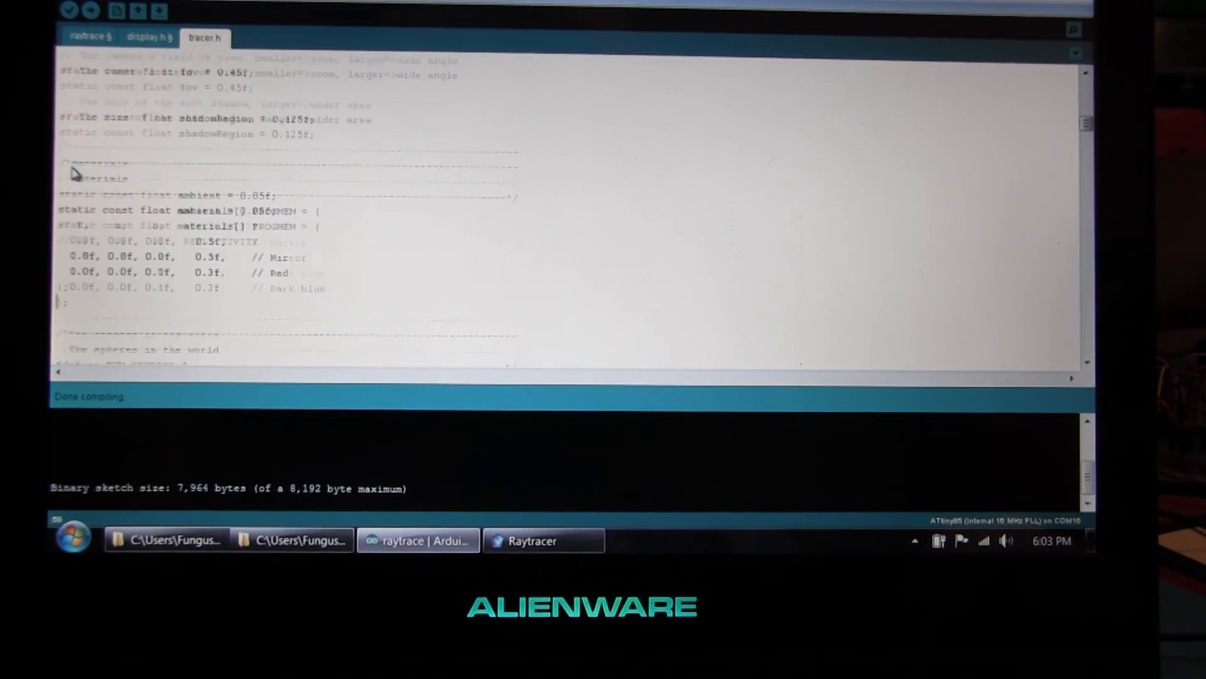
scroll("down", 3)
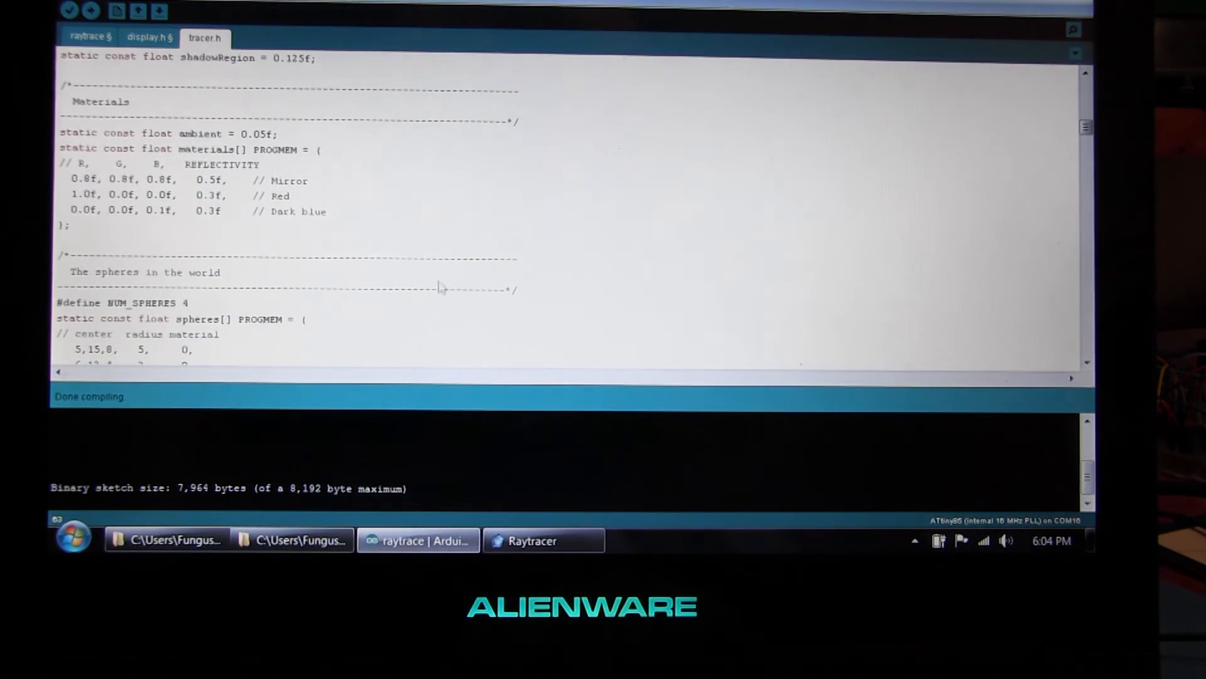
Scroll past the four-sphere list to the two-level reflection sampling code in tracer.h.
scroll("down", 3)
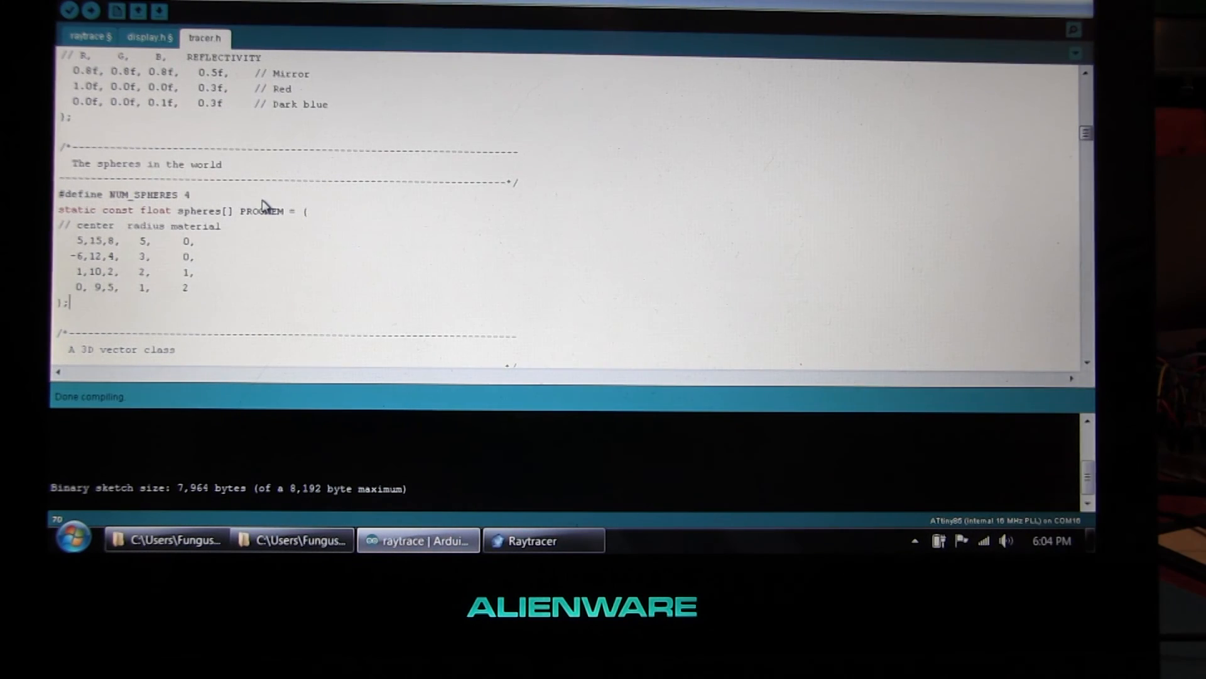
scroll("down", 3)
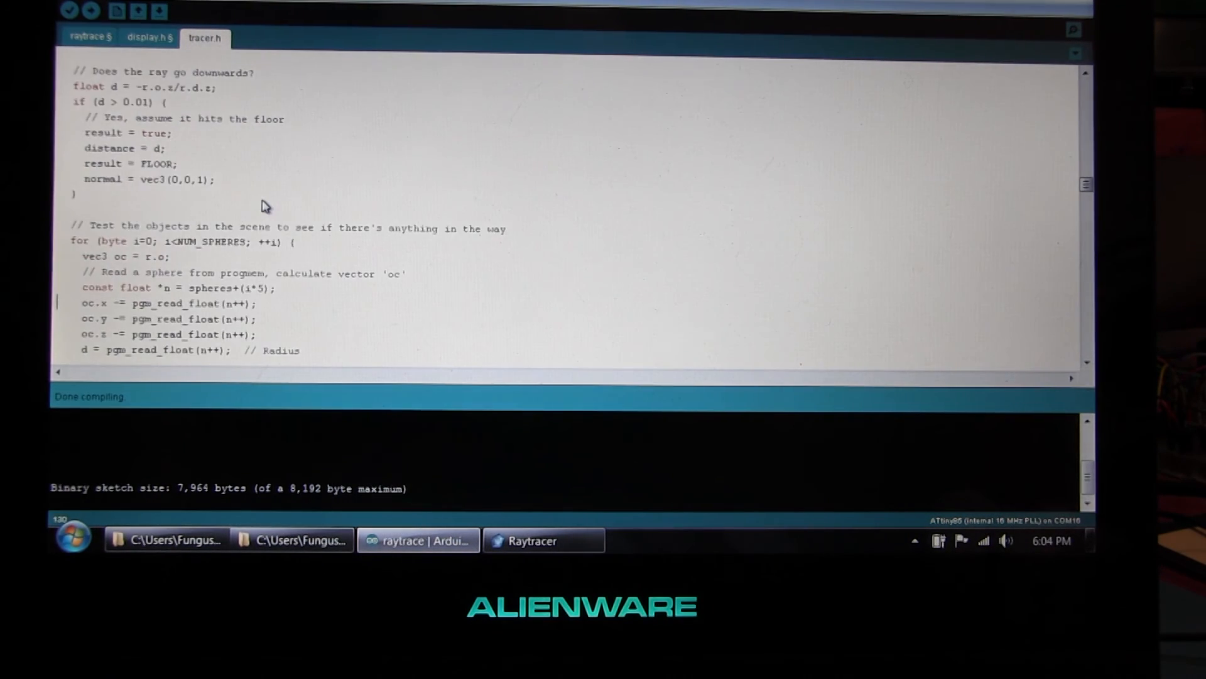
scroll("down", 3)
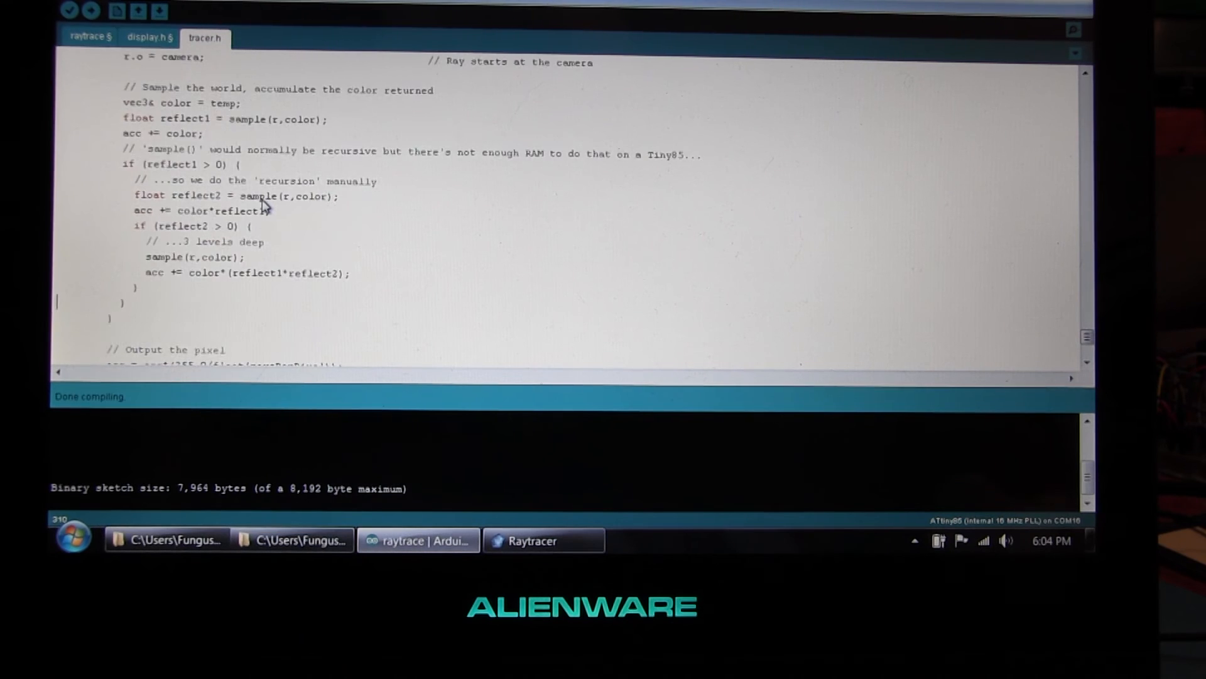